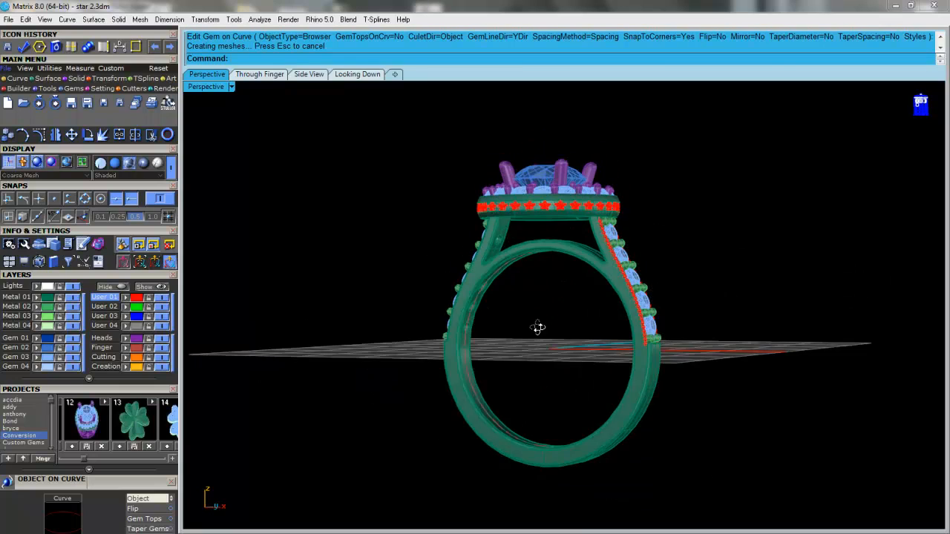
Step: Delete the red star helper shapes around the halo and along the shank
drag(539, 326, 541, 378)
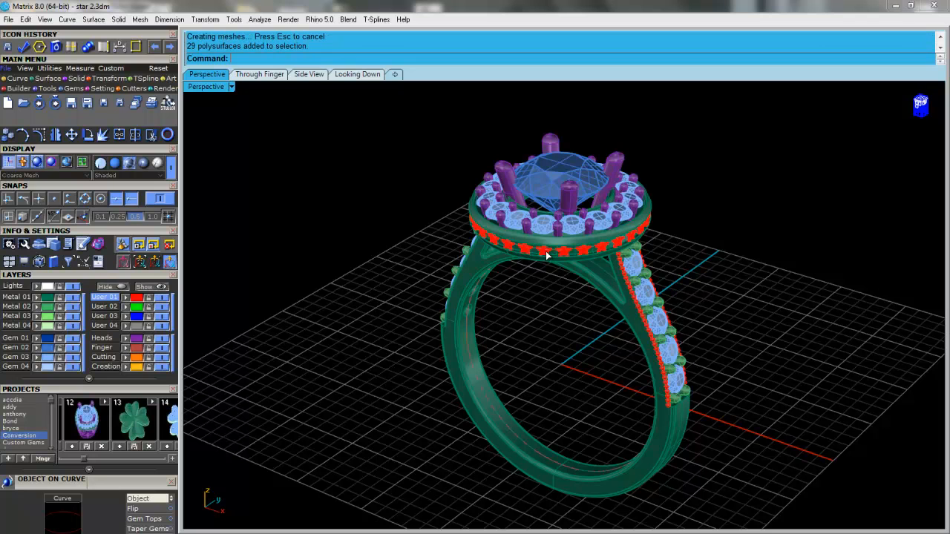
key(Delete)
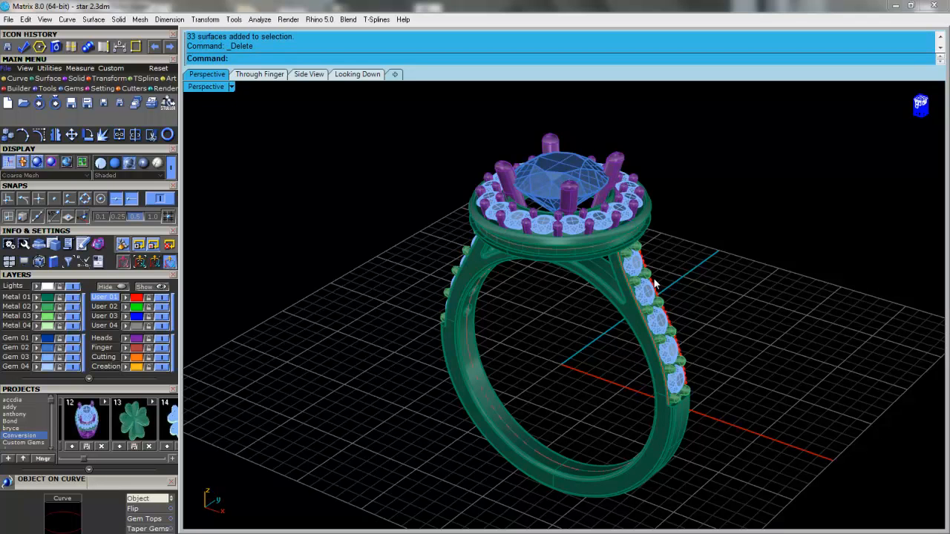
click(653, 286)
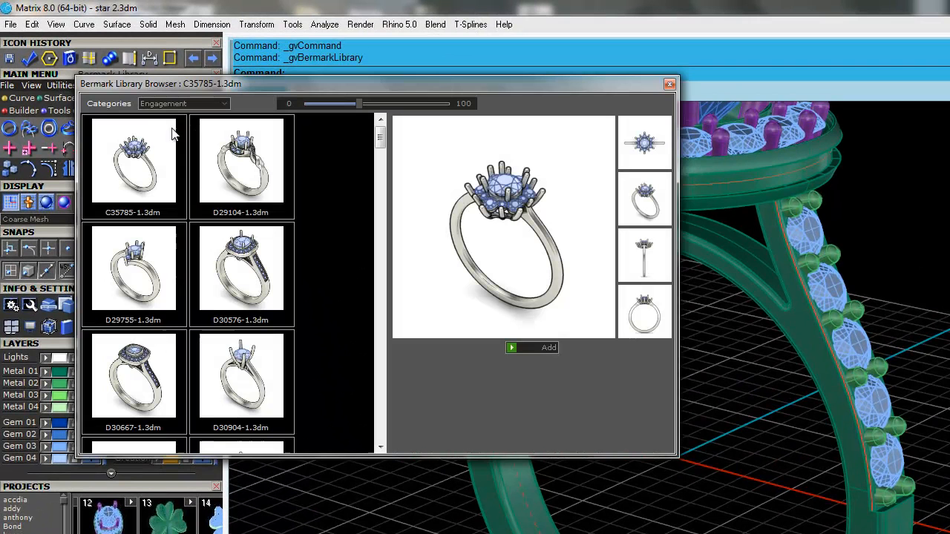
click(132, 267)
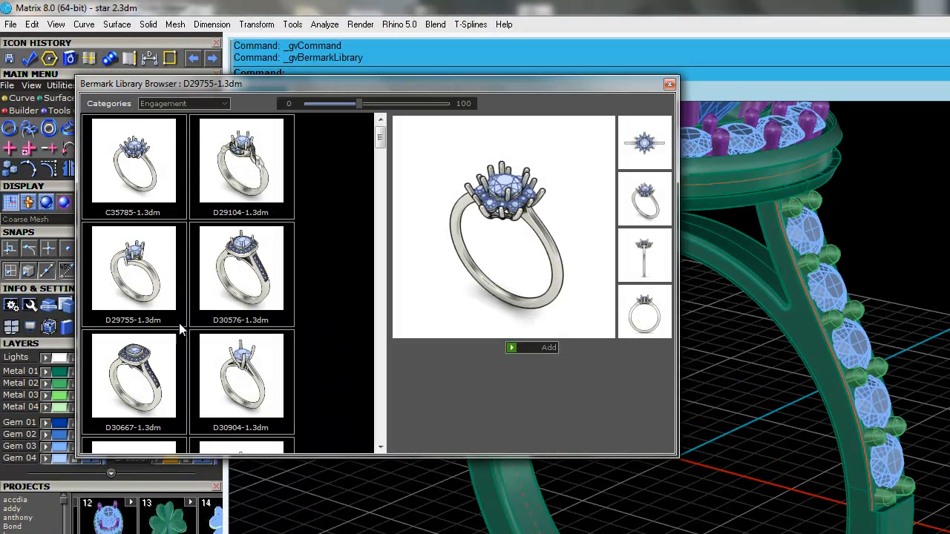
click(239, 267)
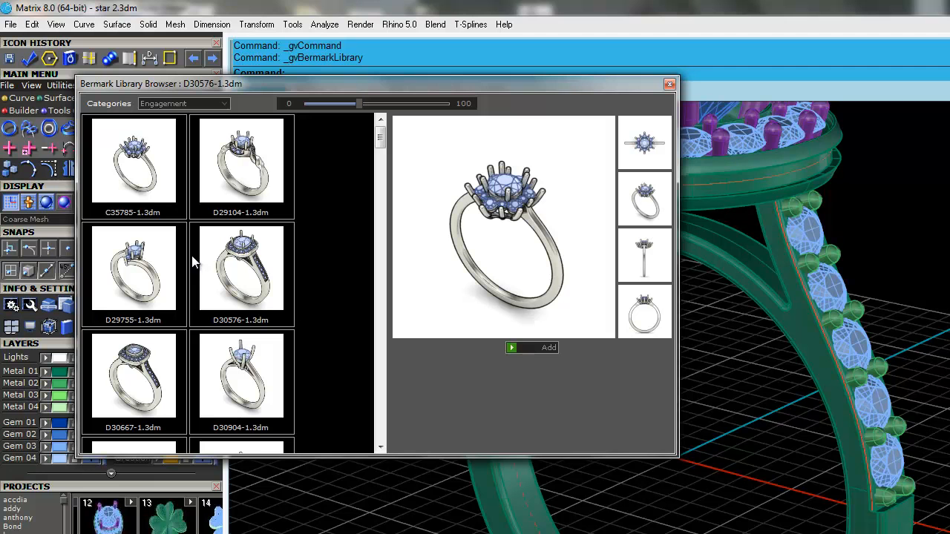
click(133, 267)
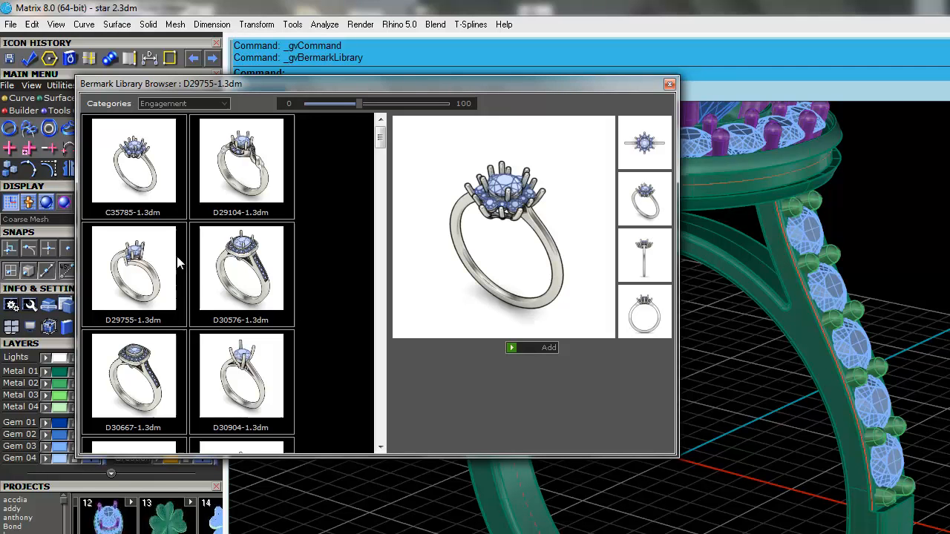
click(242, 267)
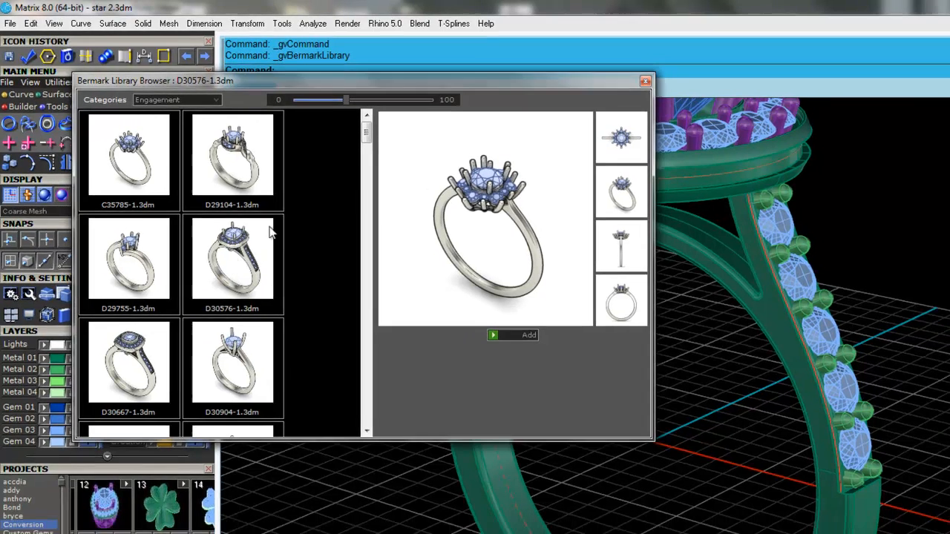
click(644, 80)
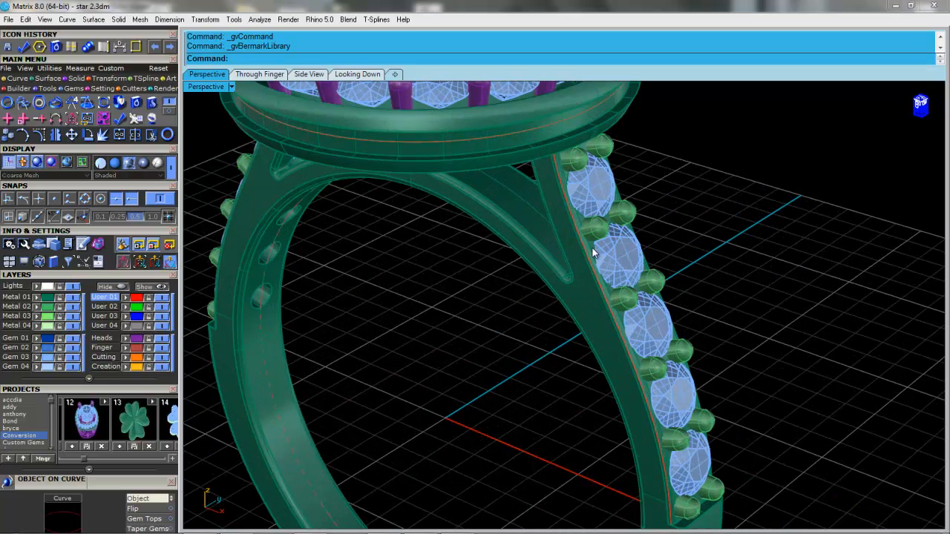
Step: Delete the old shank curve and extract an isocurve from the shank's side surface
click(594, 250)
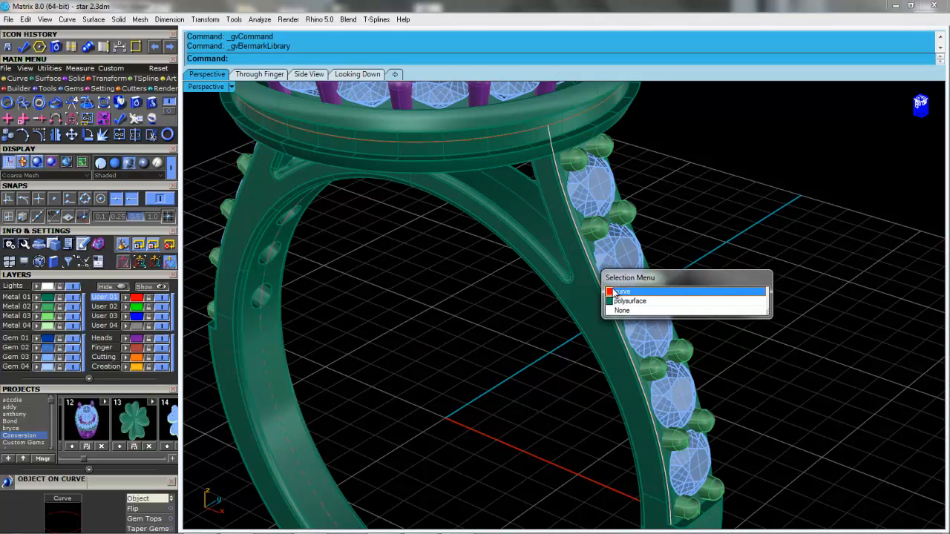
click(622, 292)
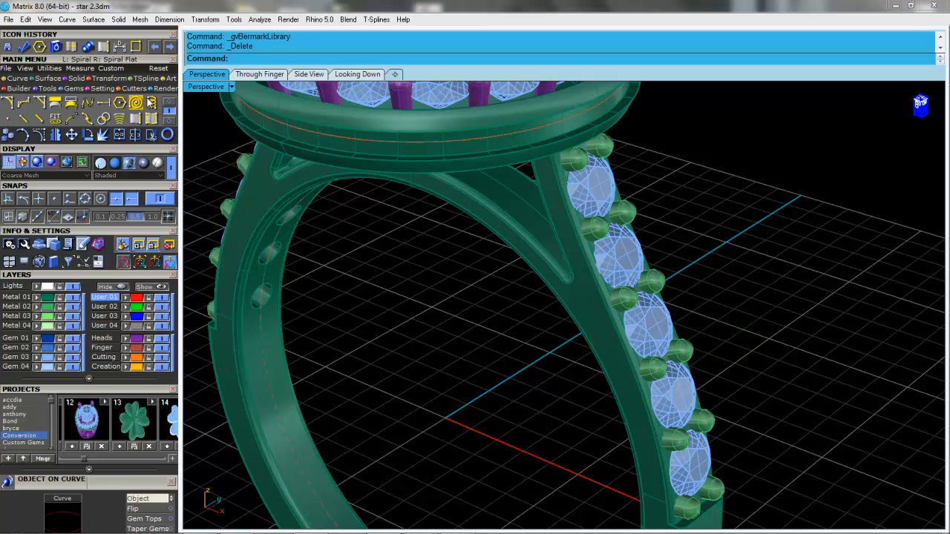
mouse_move(151, 119)
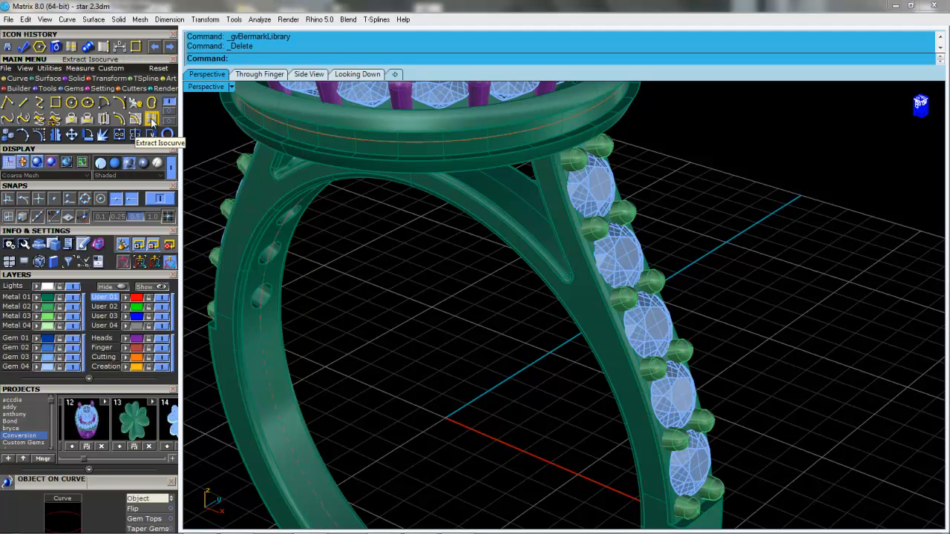
click(151, 134)
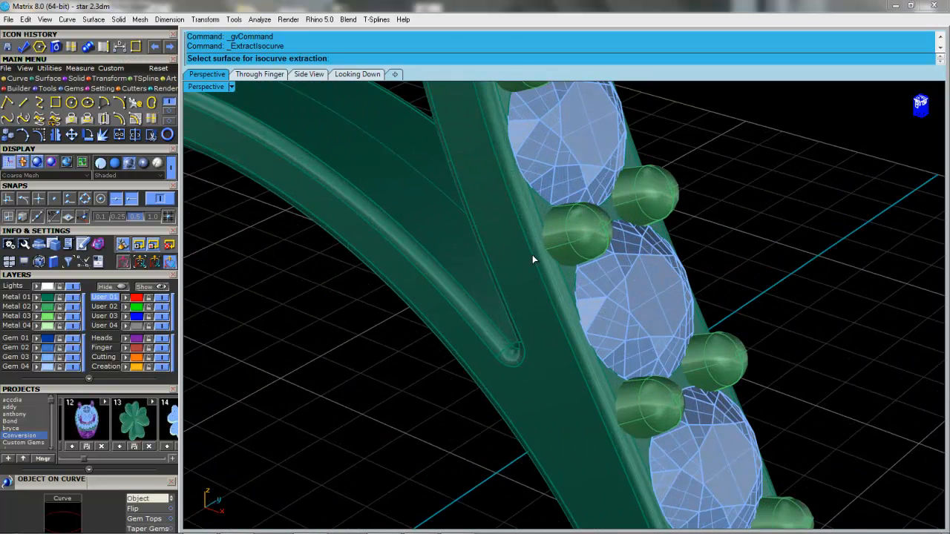
click(532, 259)
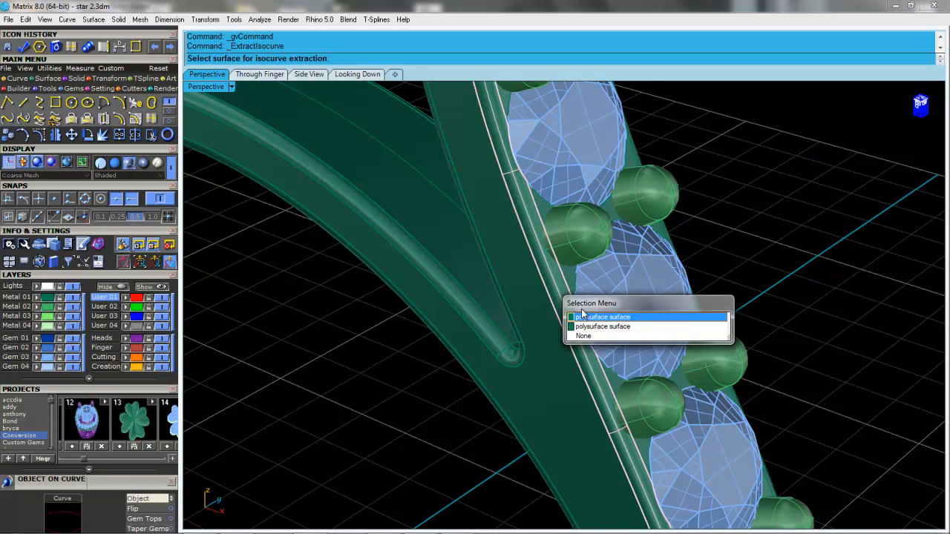
click(603, 317)
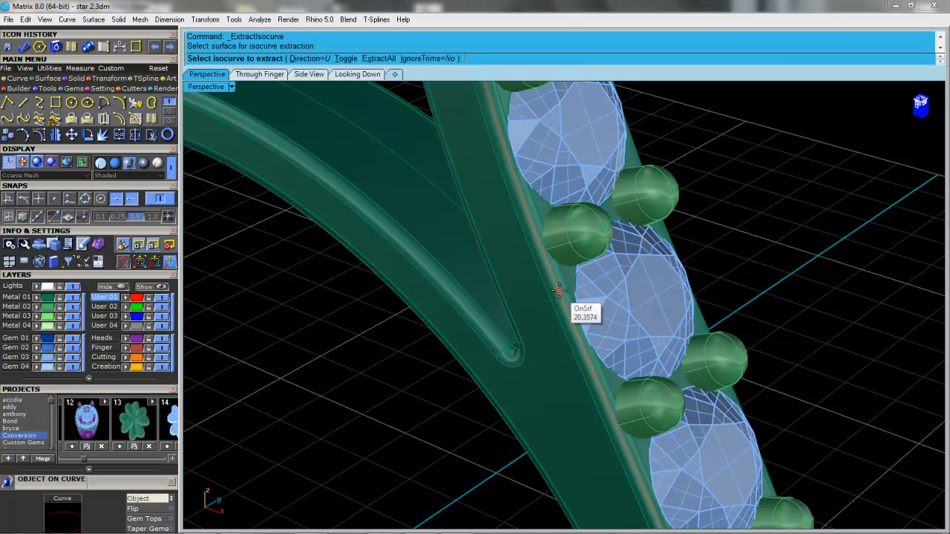
mouse_move(553, 305)
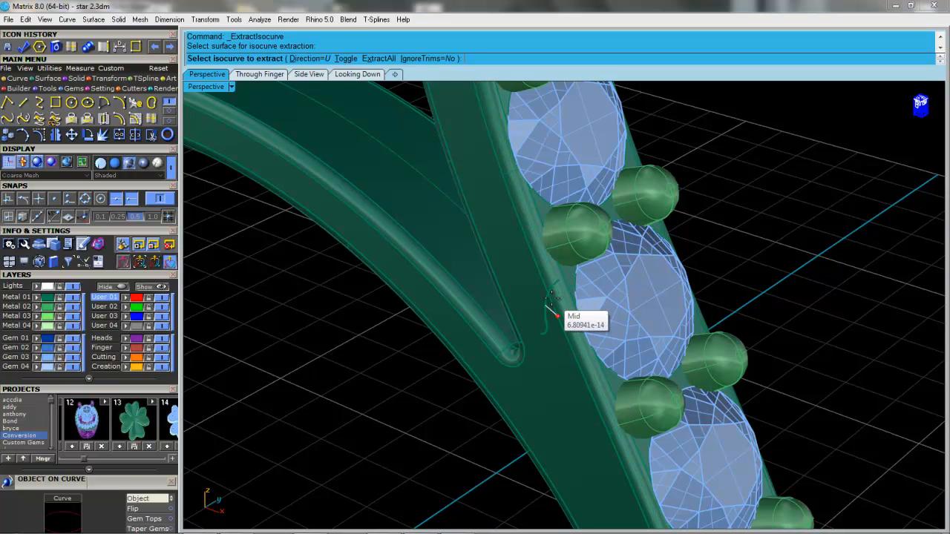
mouse_move(560, 299)
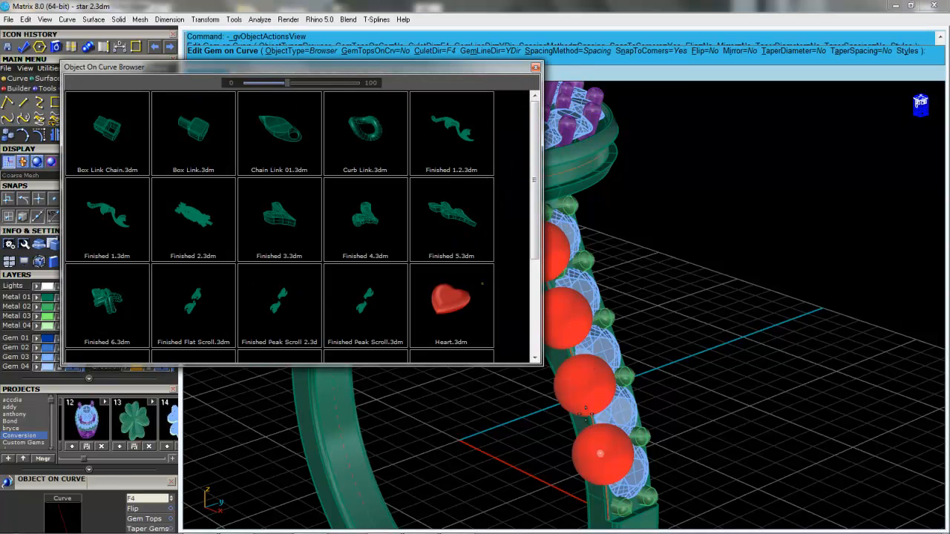
Step: Scroll the Object On Curve Browser and close it without choosing an object
scroll(down, 3)
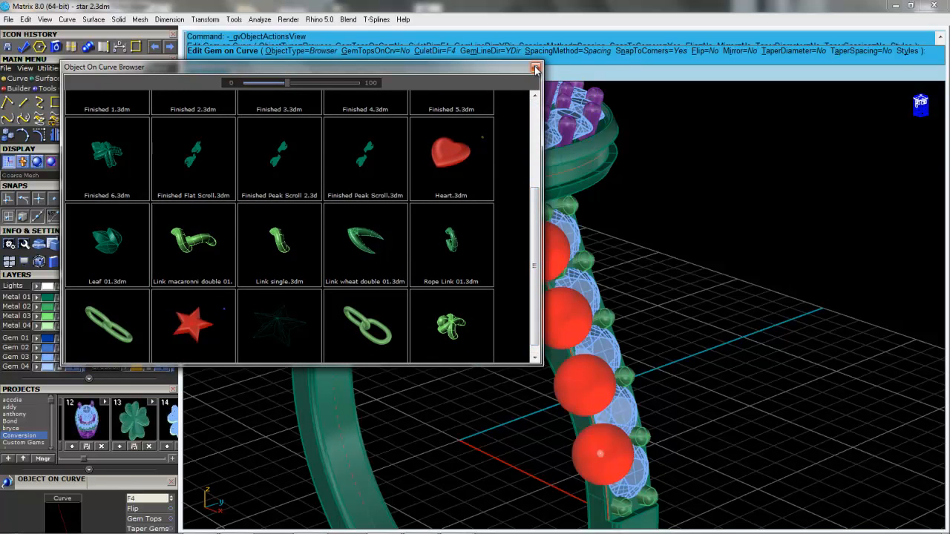
click(535, 67)
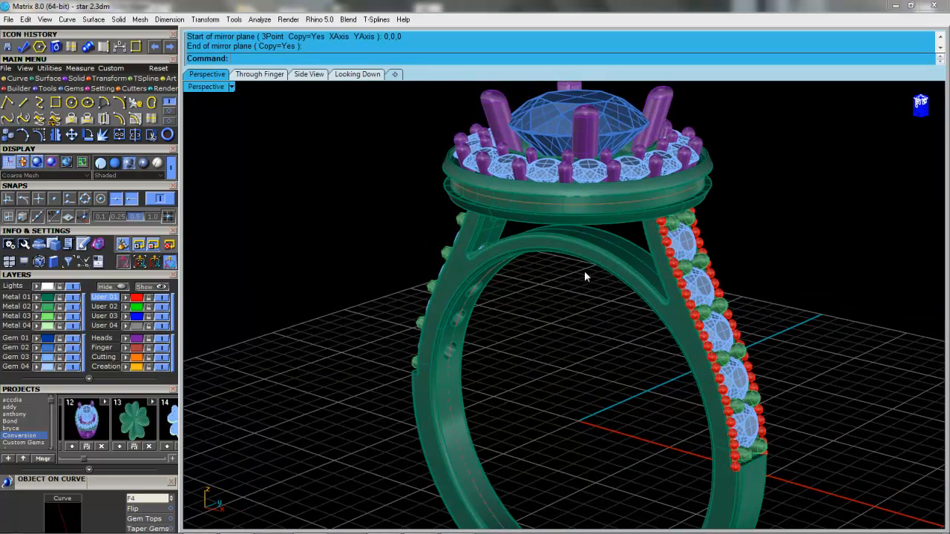
Step: Place Link macaroni double 01.3dm as a chain along the halo curve
click(586, 276)
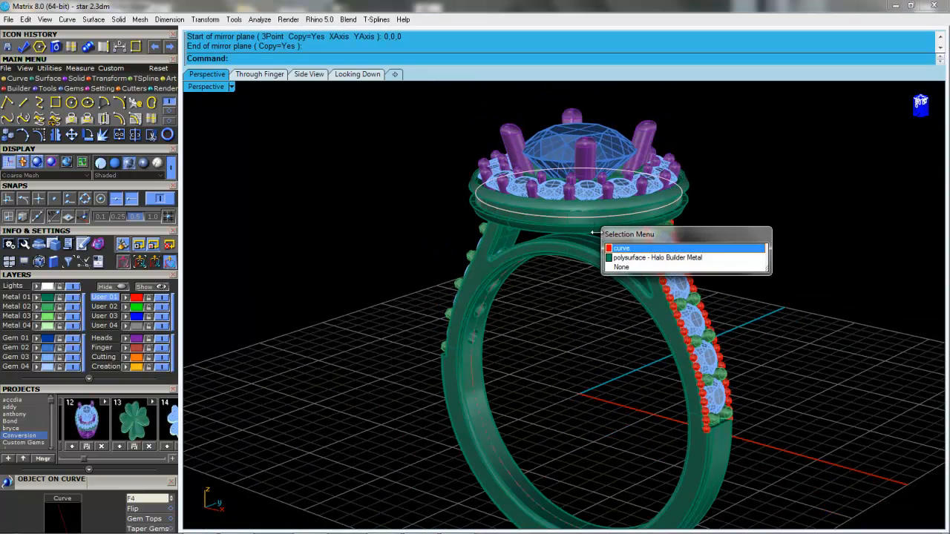
click(622, 248)
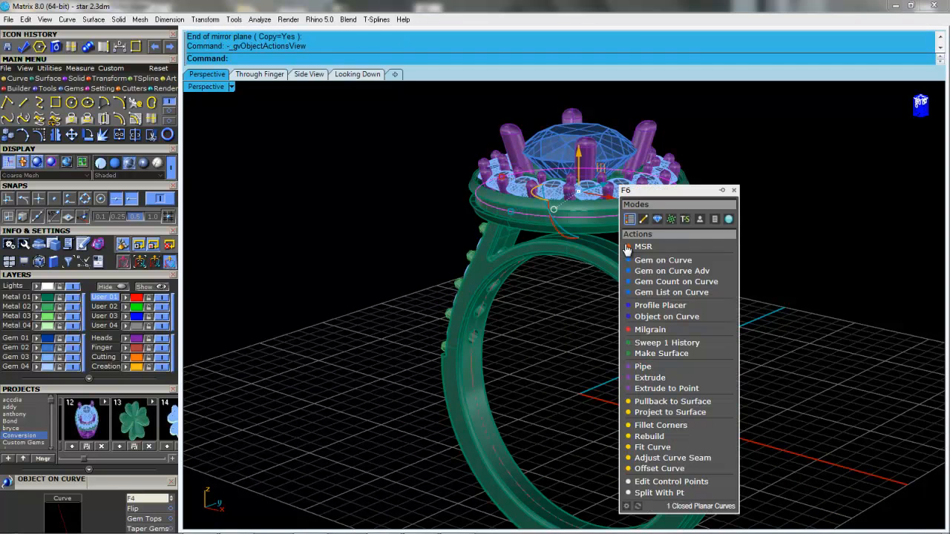
mouse_move(650, 330)
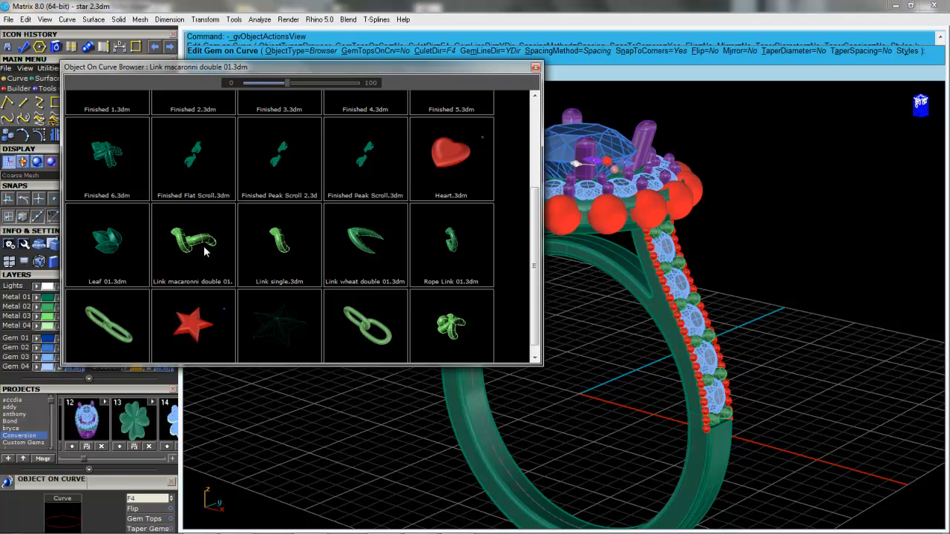
double_click(279, 241)
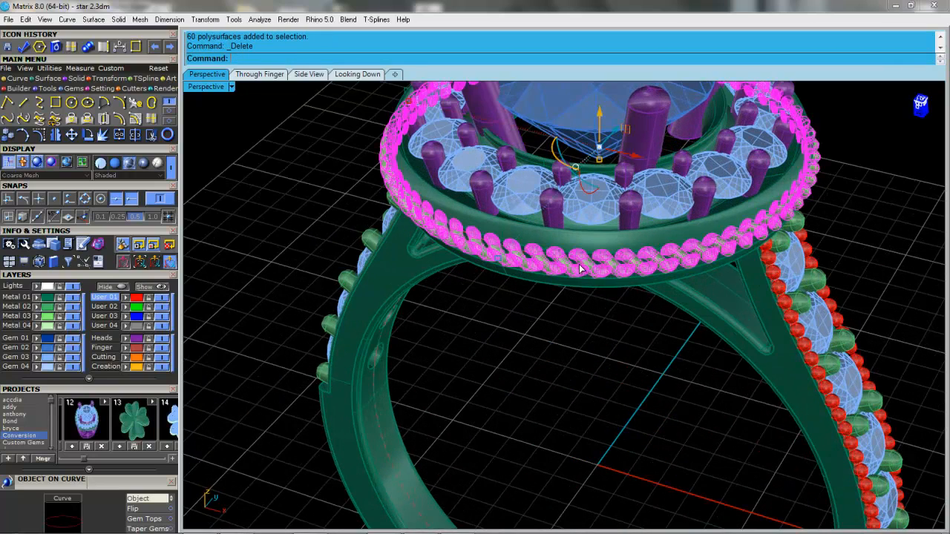
Step: Clear the ring from the scene and start a circle centered just left of the origin
scroll(down, 3)
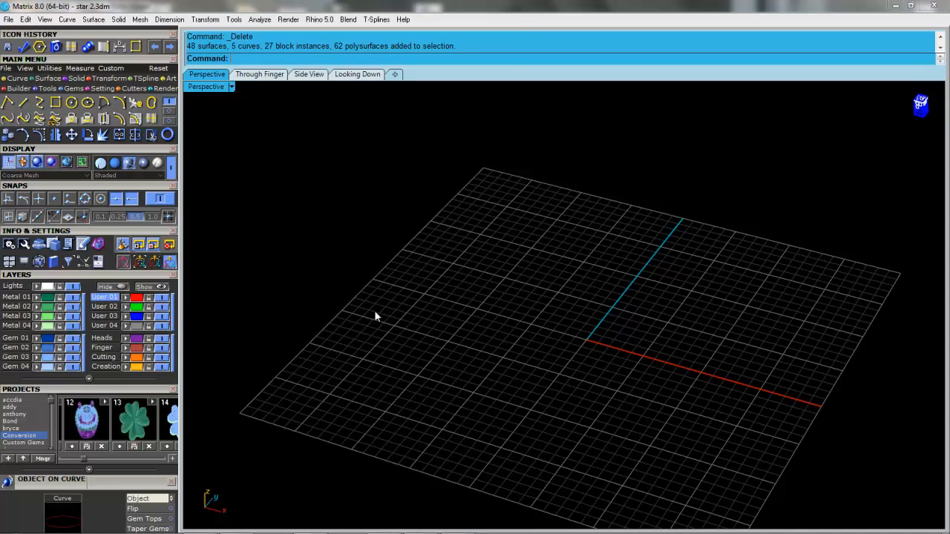
mouse_move(217, 89)
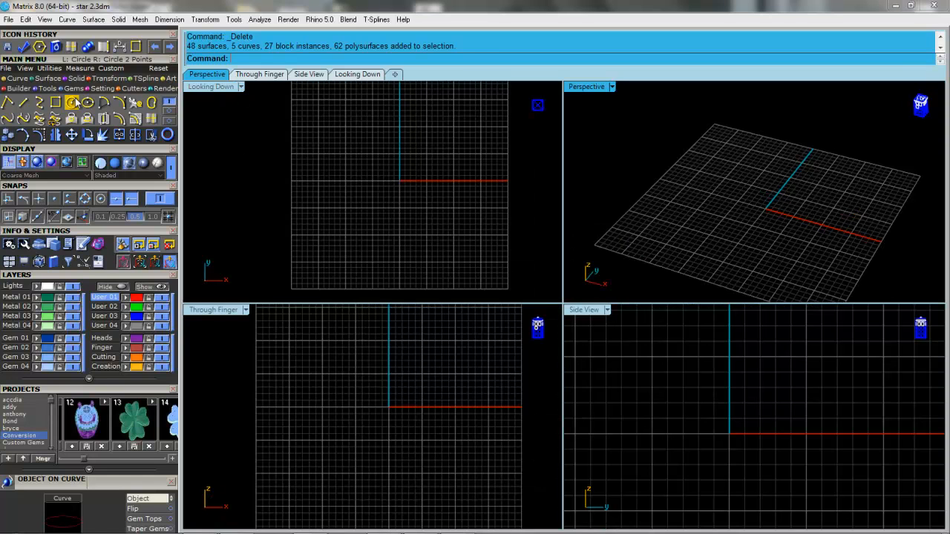
click(72, 102)
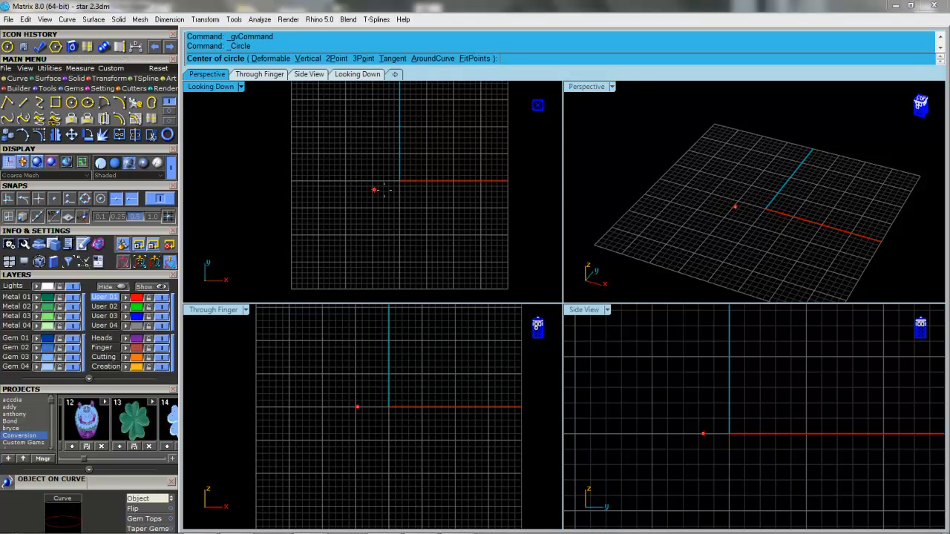
click(374, 190)
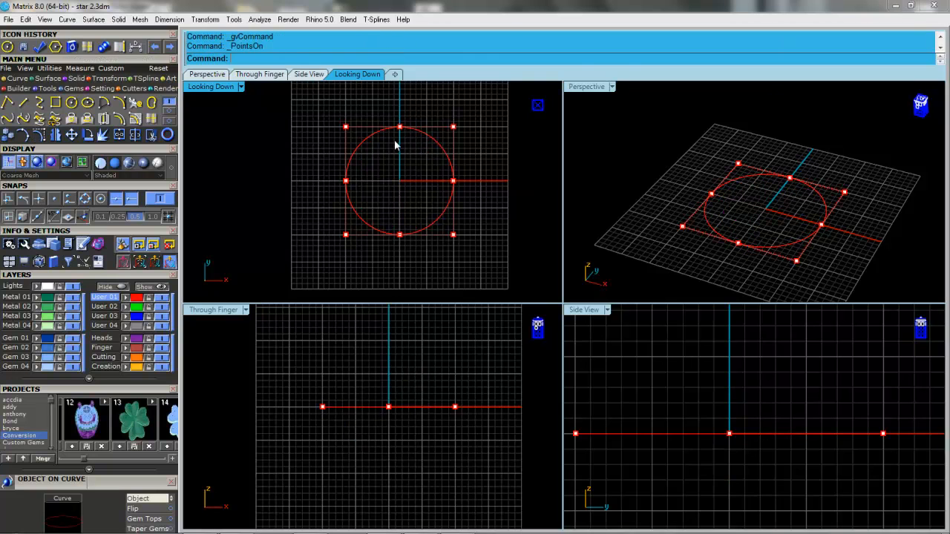
Step: Pull the circle's top and bottom points down into a heart outline, then select it
click(399, 127)
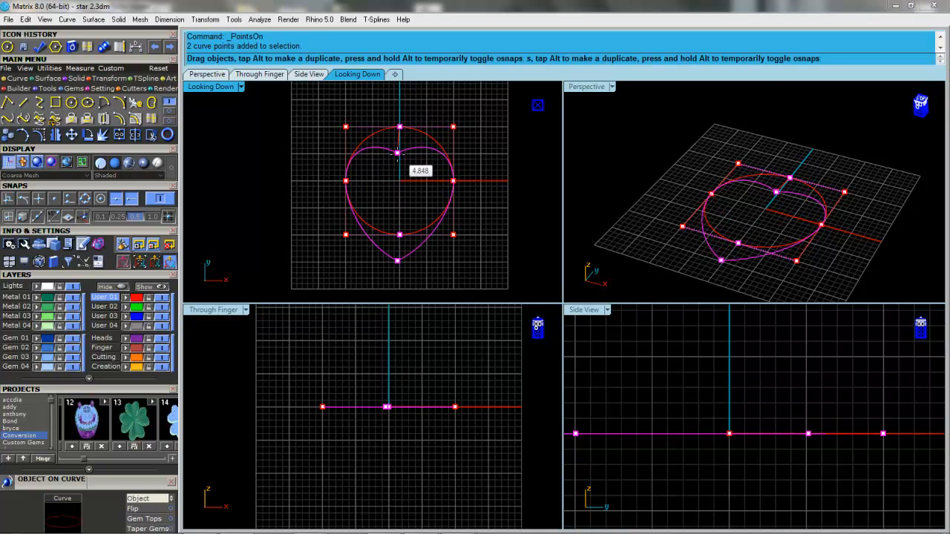
drag(397, 152, 399, 158)
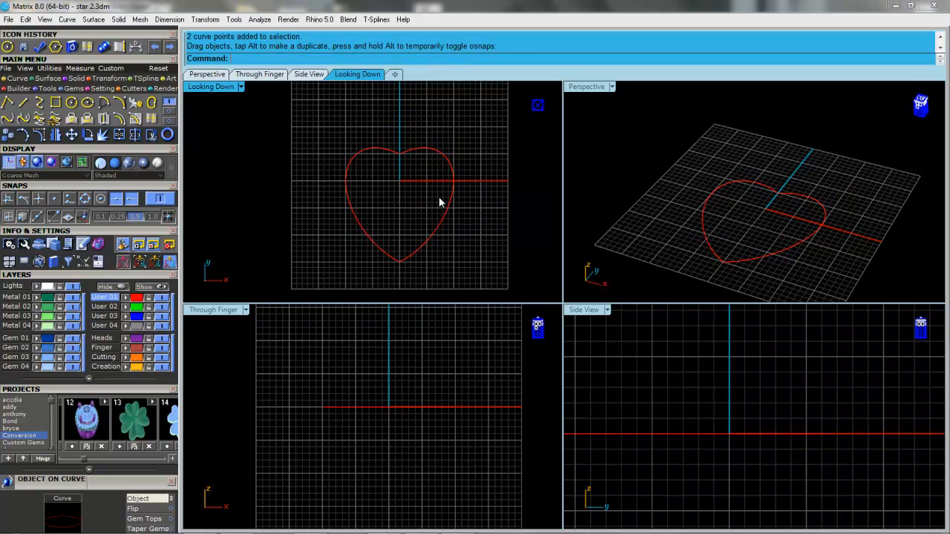
click(23, 118)
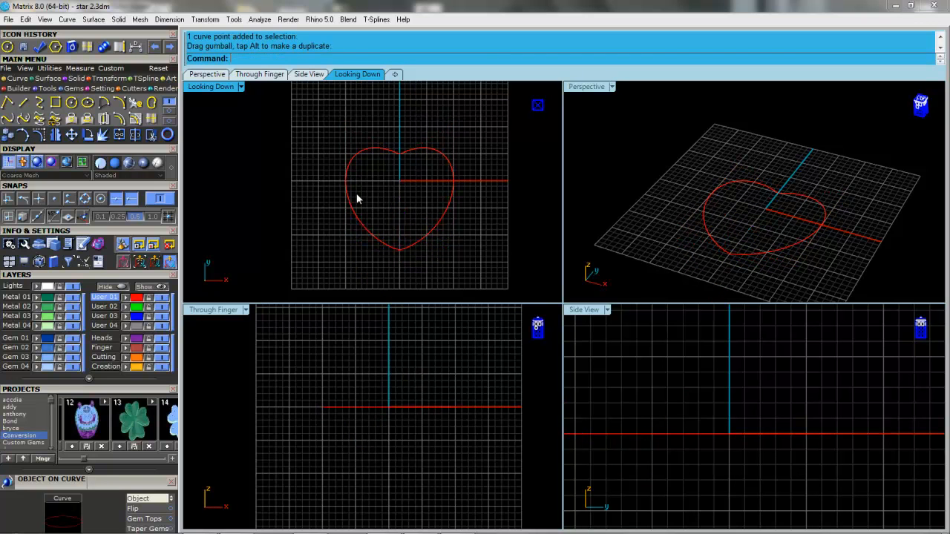
click(356, 198)
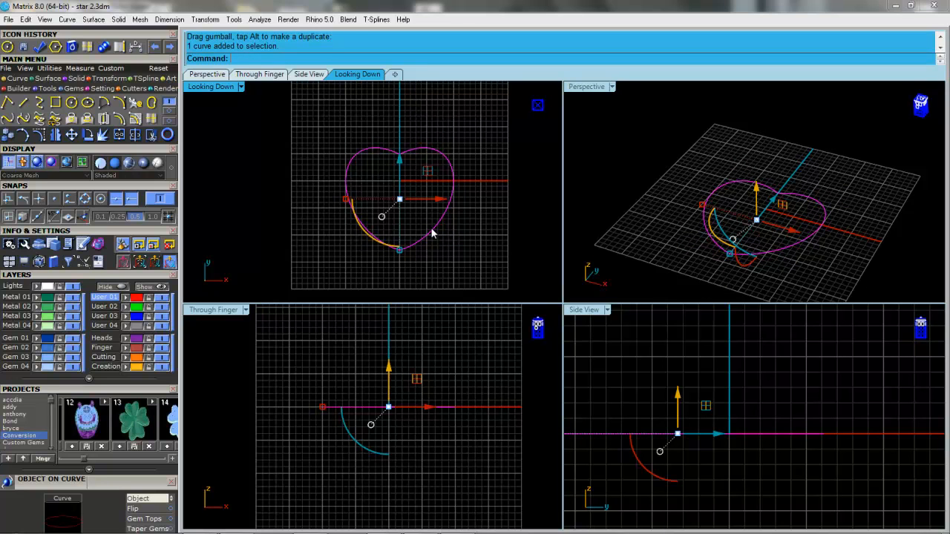
mouse_move(318, 176)
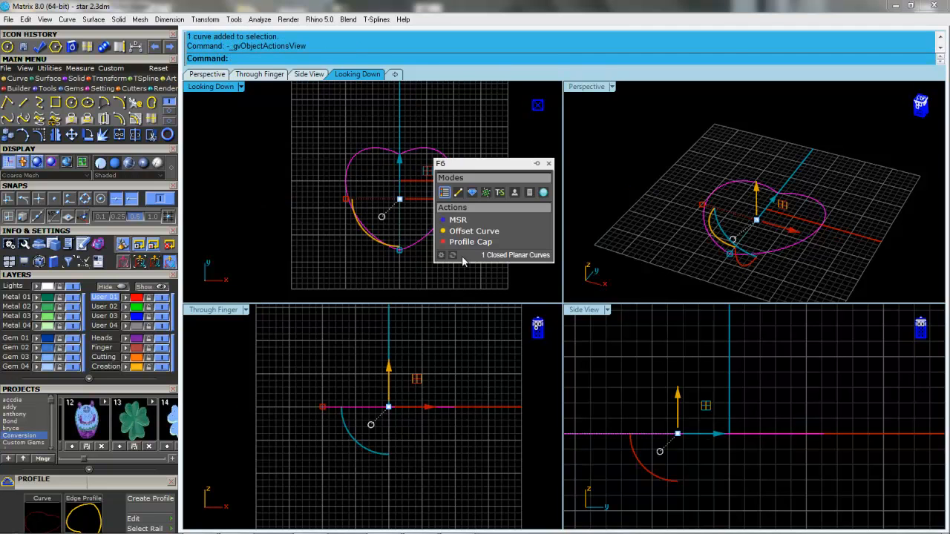
Step: Profile Cap the heart outline into a domed solid and accept the end cap
click(471, 242)
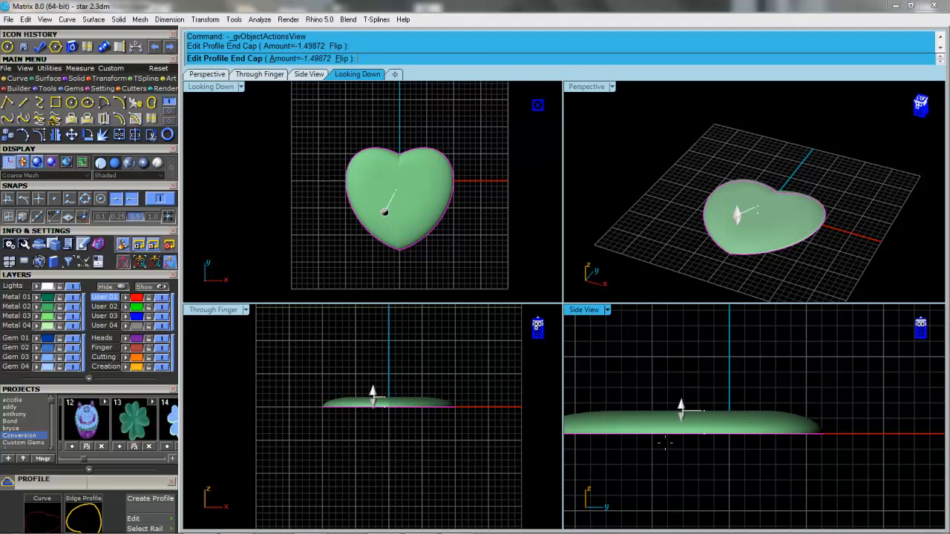
click(309, 74)
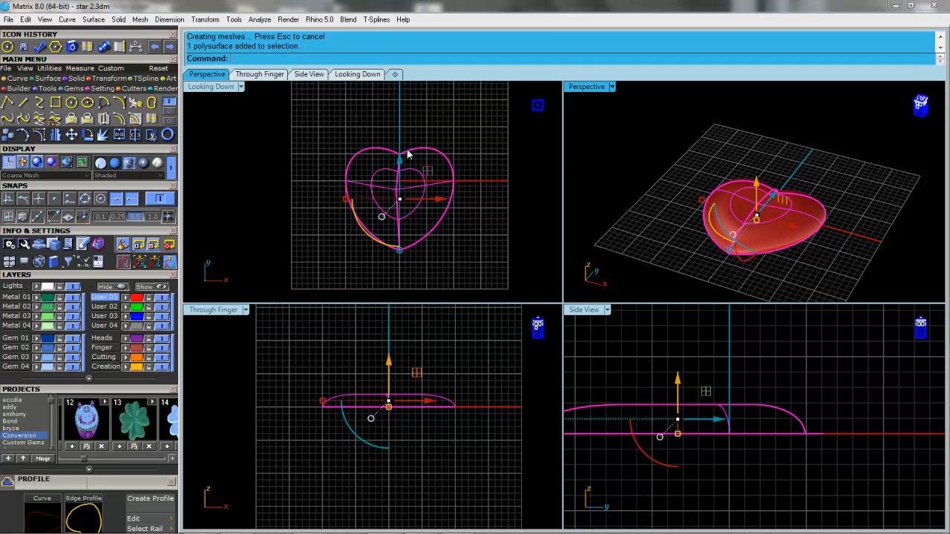
mouse_move(443, 154)
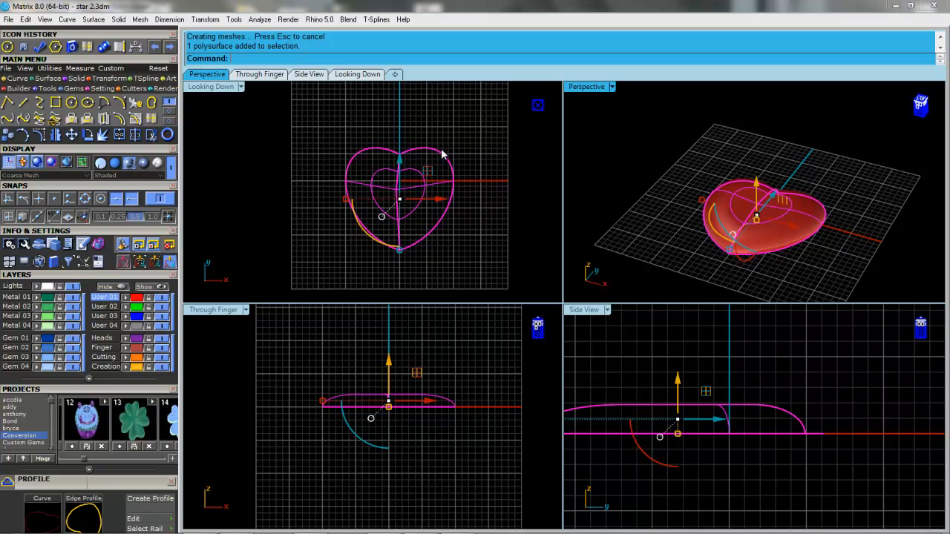
mouse_move(79, 136)
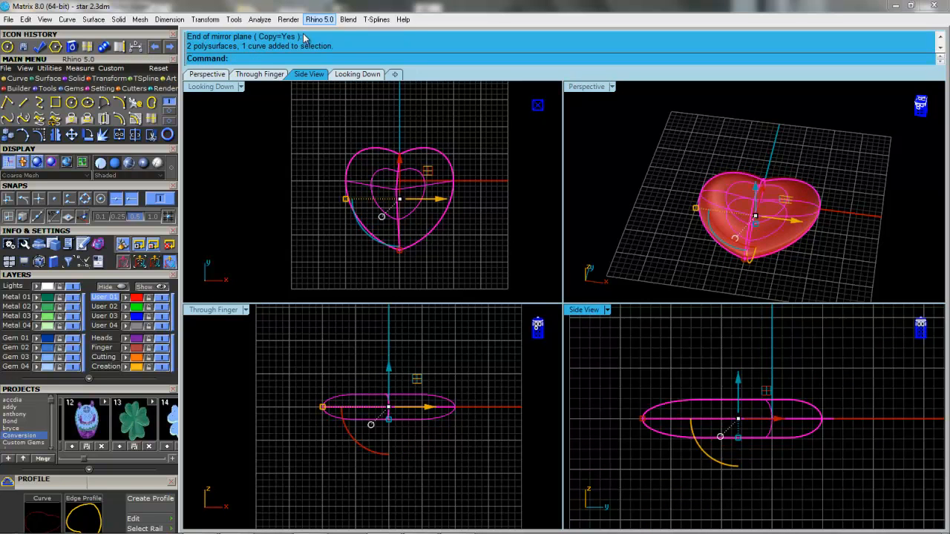
Step: Mirror the domed heart with Copy=Yes, join the halves, and confirm a closed shell
click(119, 135)
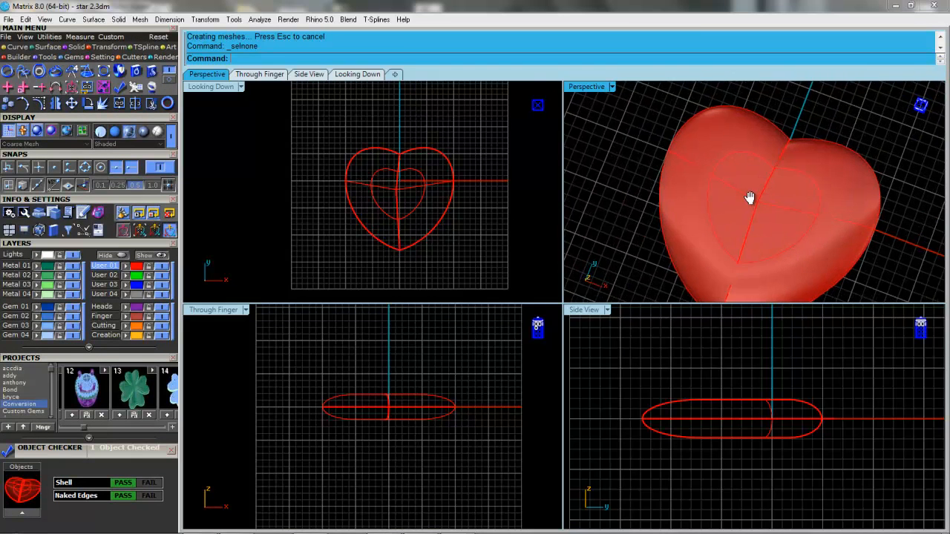
Step: Save a small copy named 'heart' into the Library\OnCurveObj folder
drag(750, 197, 568, 109)
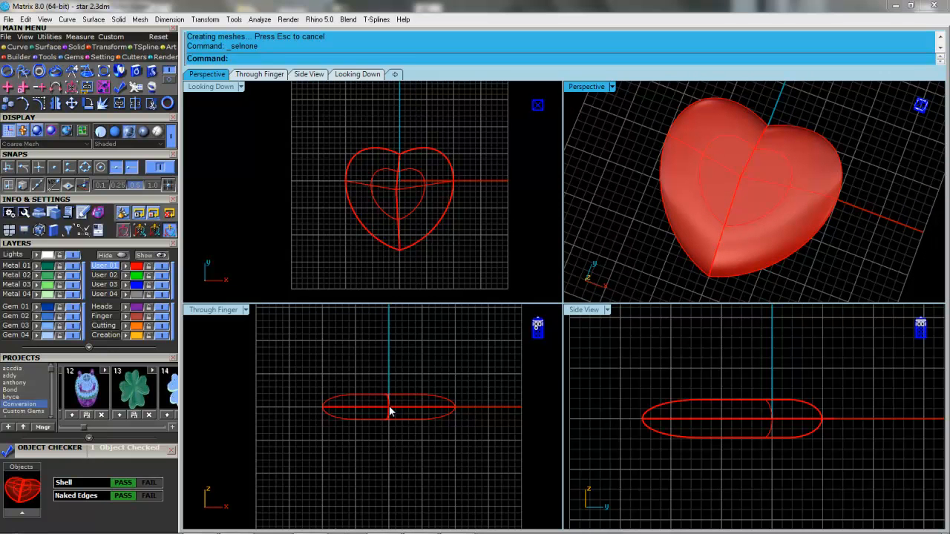
mouse_move(403, 396)
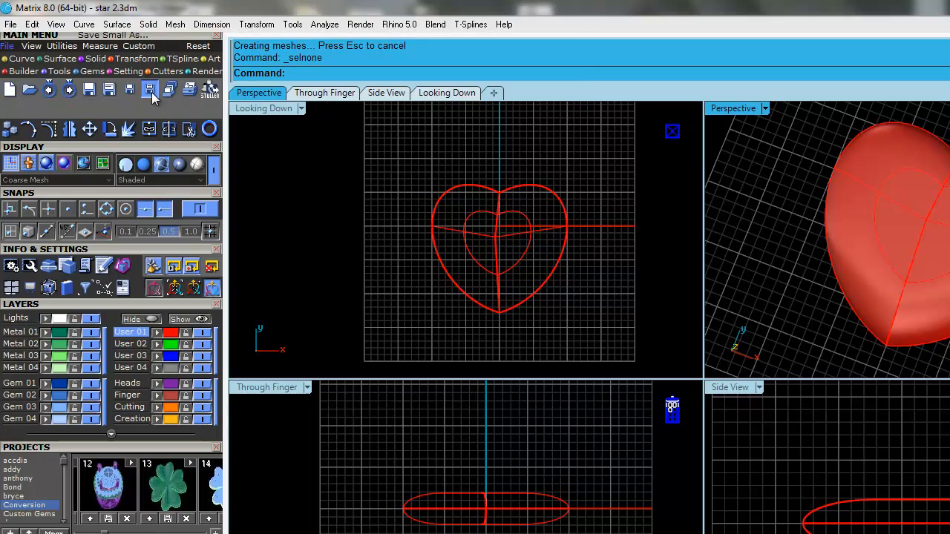
click(148, 89)
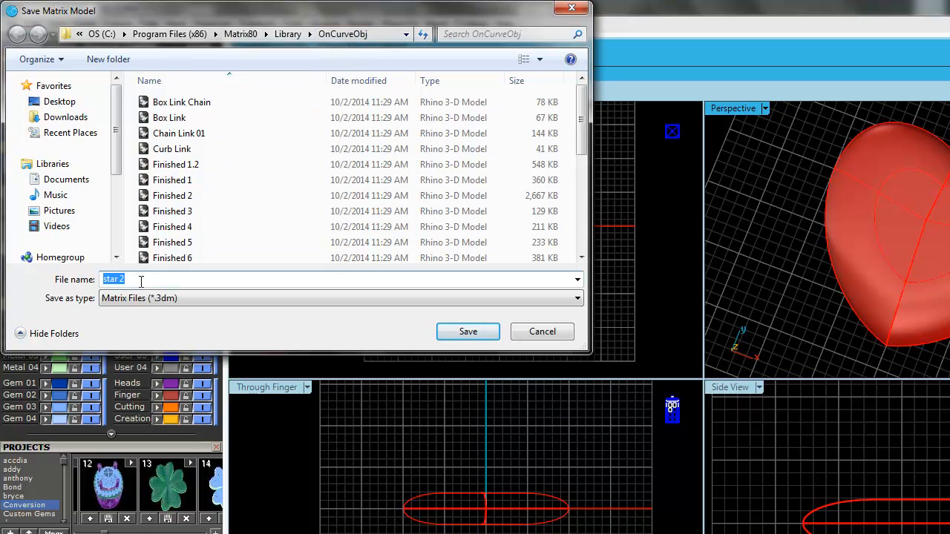
text(heart)
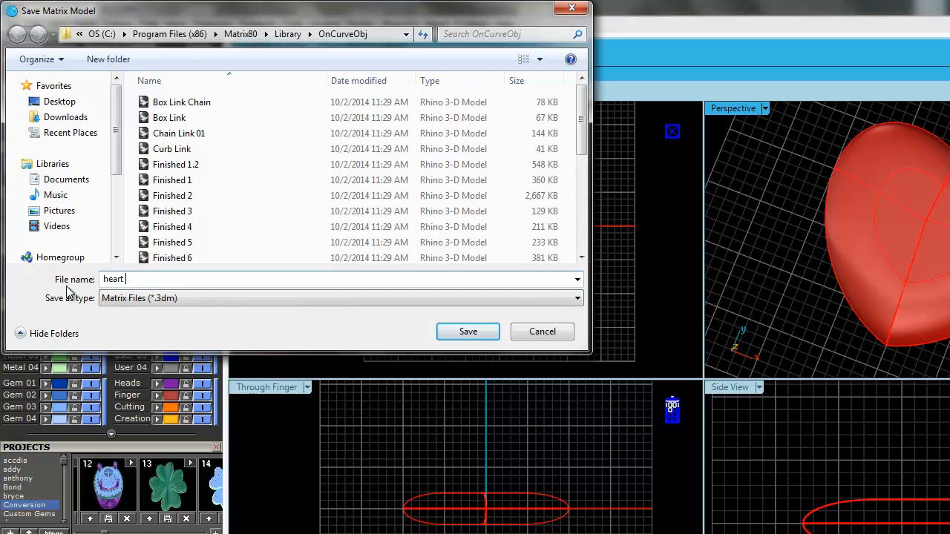
click(468, 332)
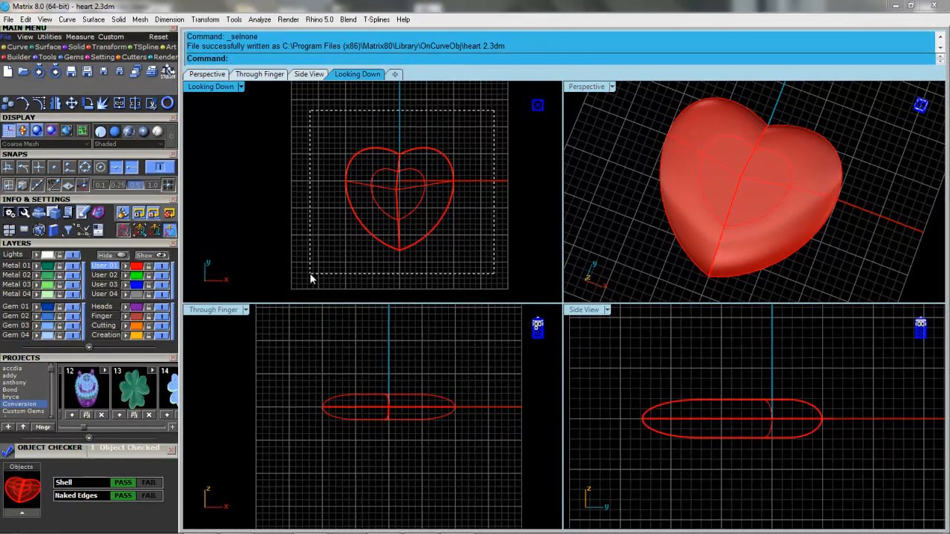
Step: Delete the heart, then place resized hearts along the halo ring with Object on Curve
key(Delete)
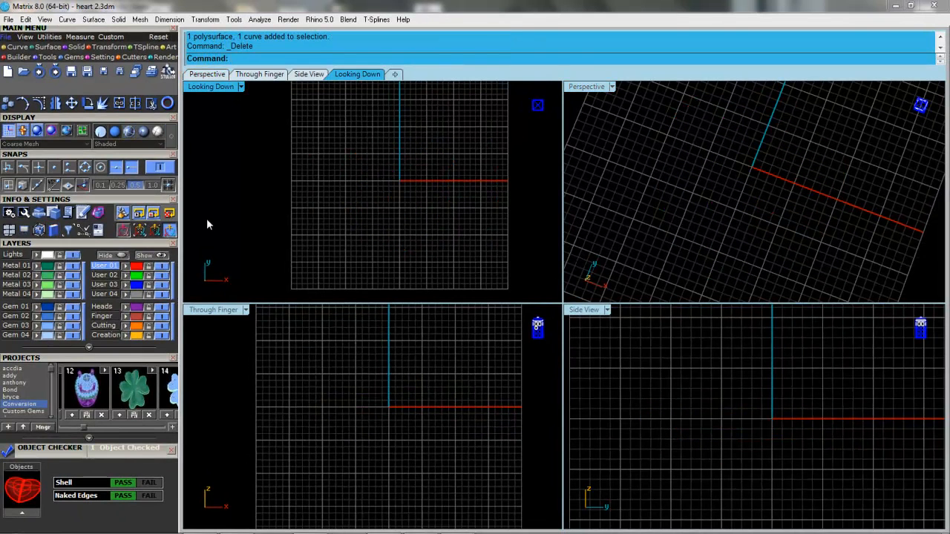
click(151, 254)
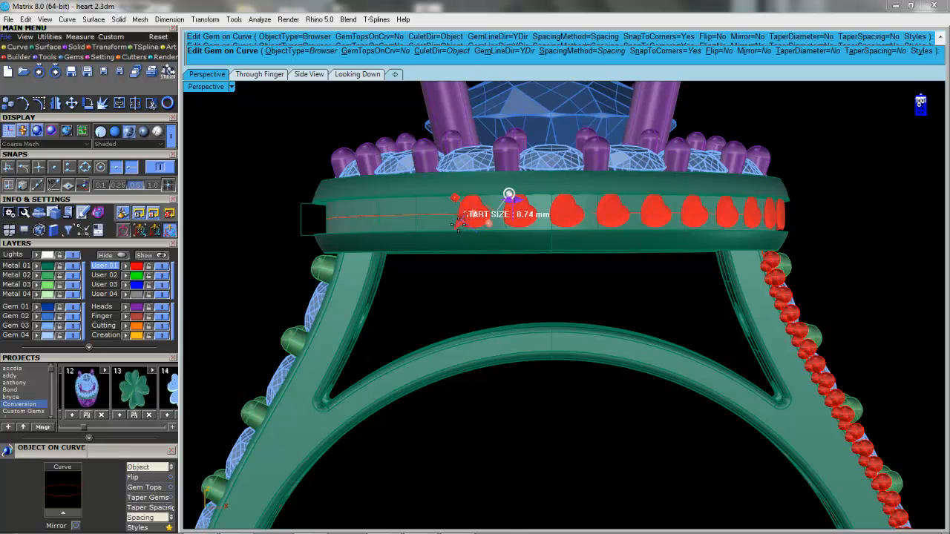
drag(509, 194, 512, 188)
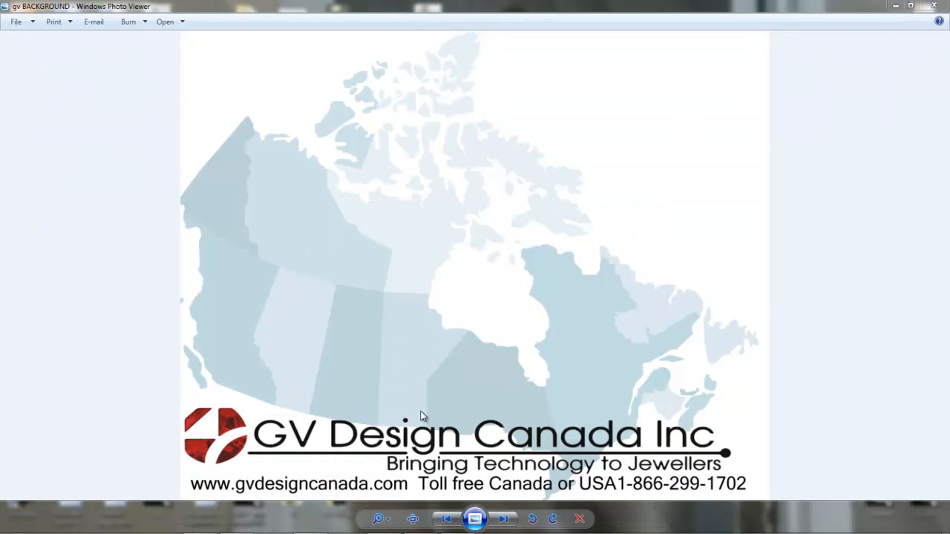
mouse_move(390, 338)
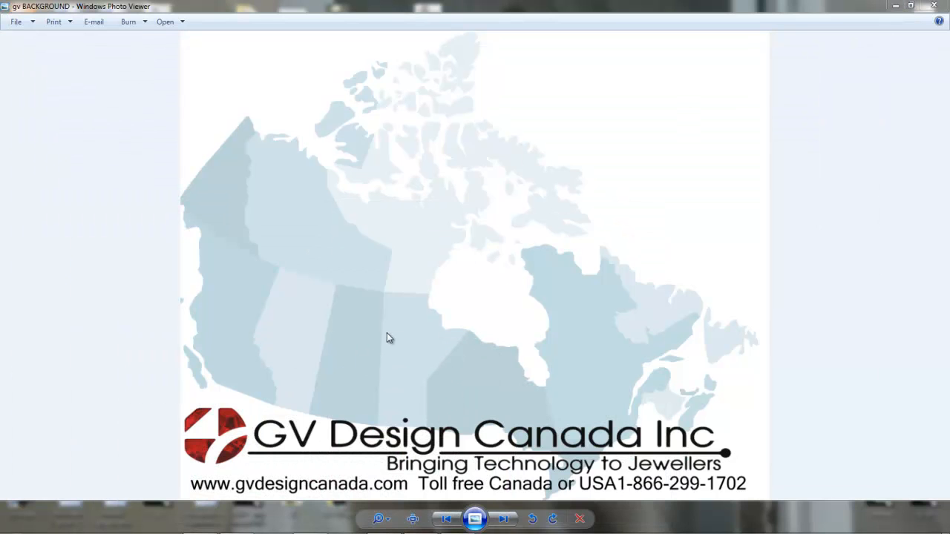
mouse_move(591, 258)
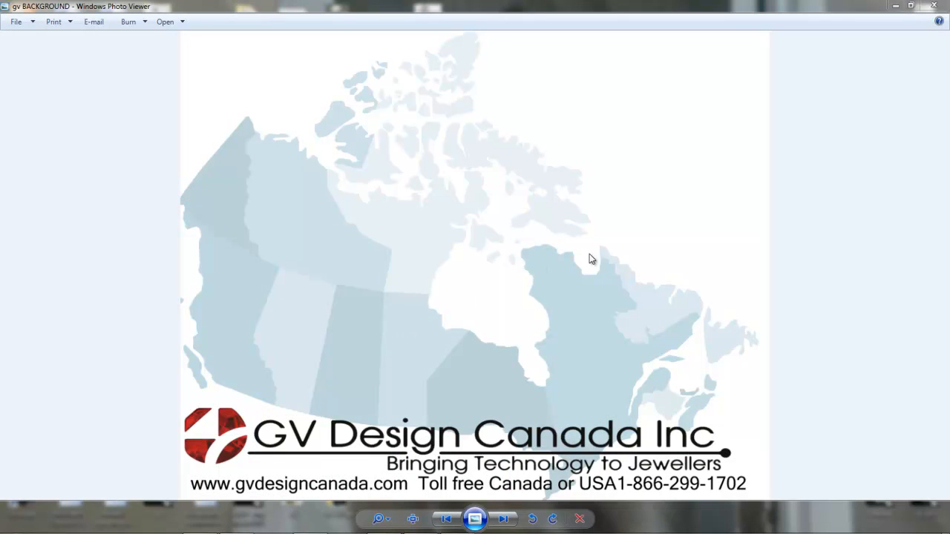
mouse_move(537, 275)
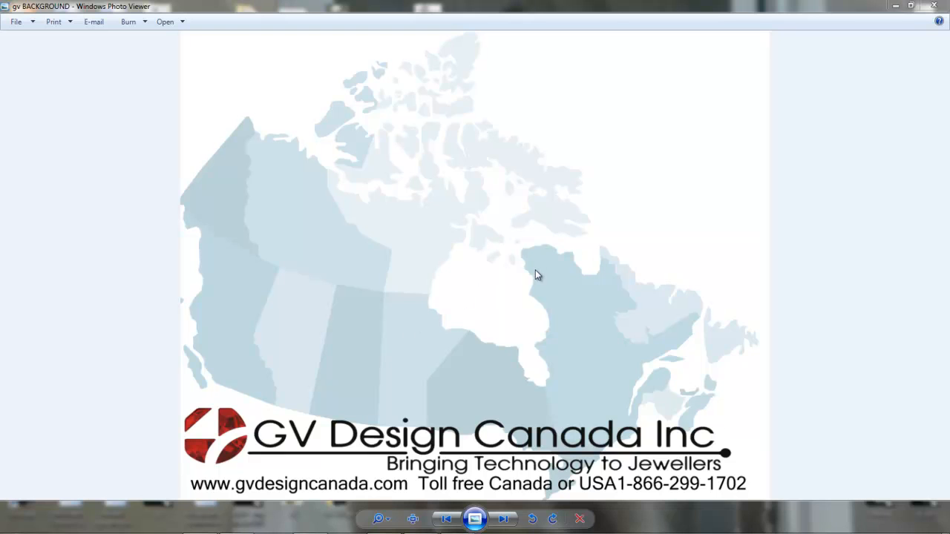
mouse_move(510, 405)
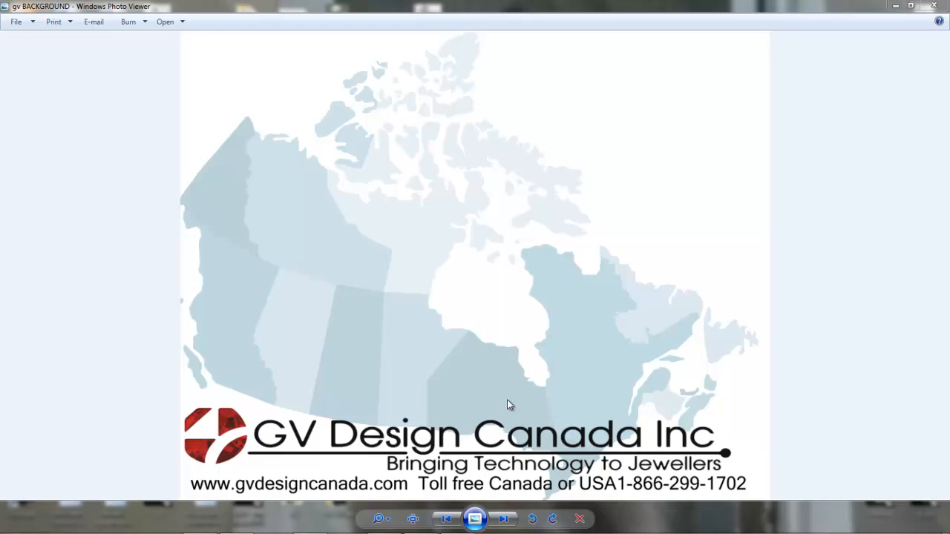
mouse_move(331, 362)
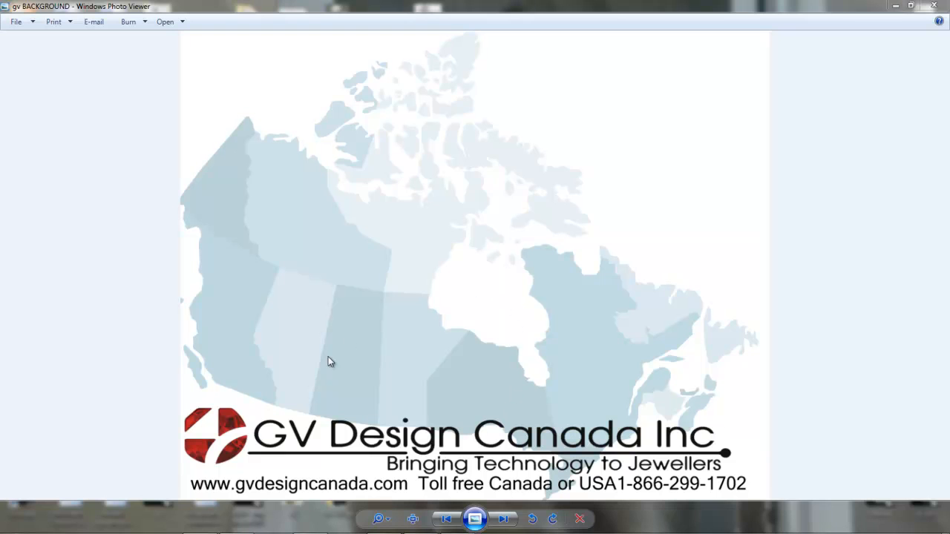
mouse_move(590, 504)
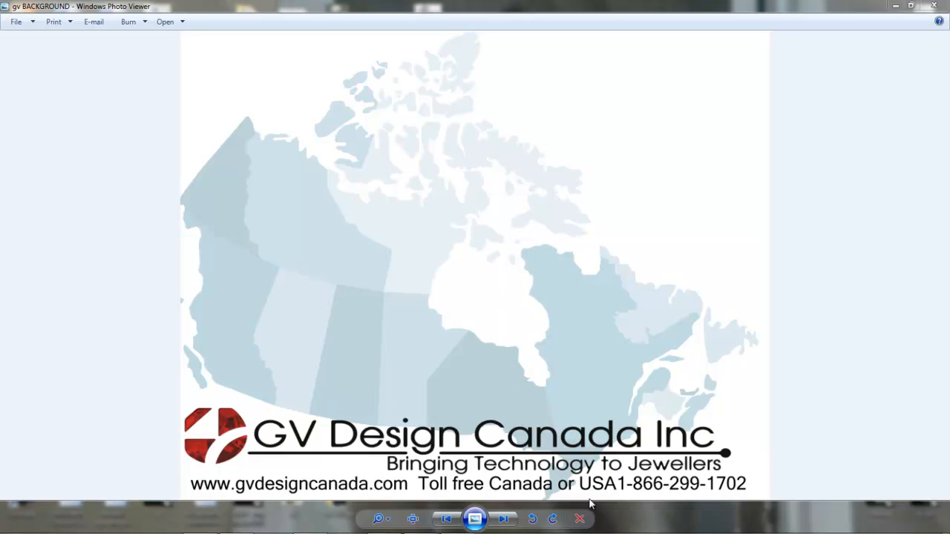